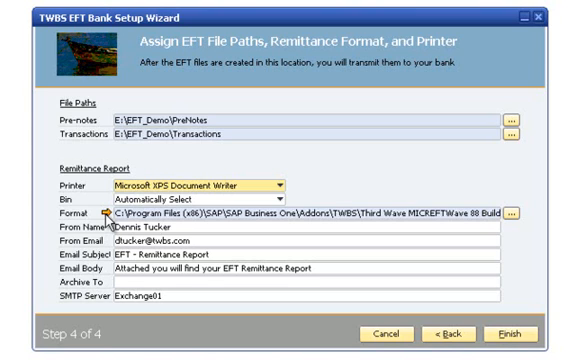
{"action": "mouse_move", "coordinate": [104, 222]}
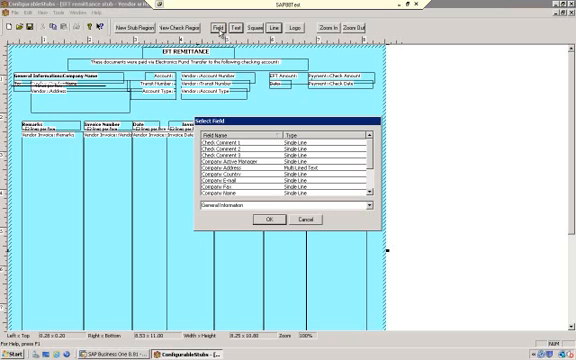
{"action": "mouse_move", "coordinate": [378, 212]}
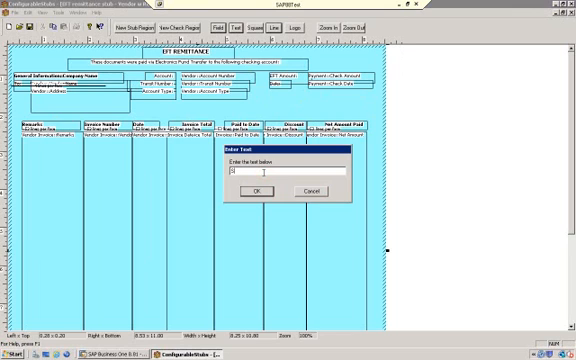
Step: Add a static text item reading 'Static Text' to the remittance report layout
{"action": "type", "text": "Static Text"}
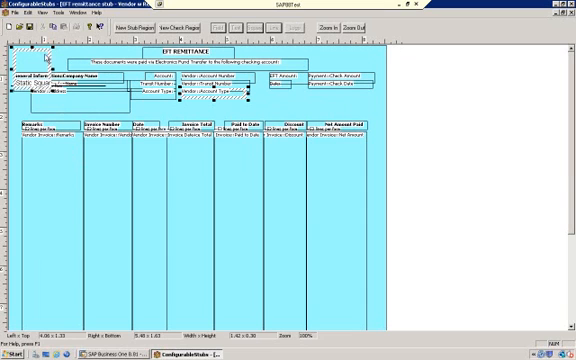
Step: Add a box around the new header items via the report header's context menu
{"action": "right_click", "coordinate": [50, 78]}
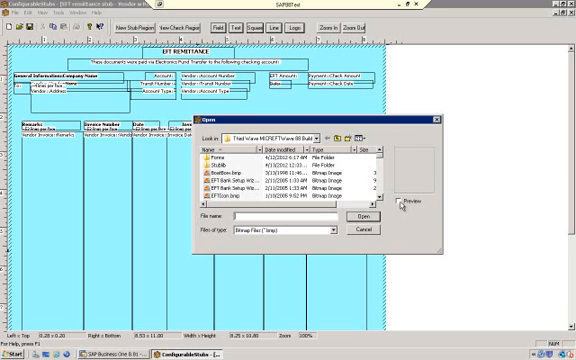
Step: Insert the logo image file from the report files folder into the report header
{"action": "left_click", "coordinate": [408, 200]}
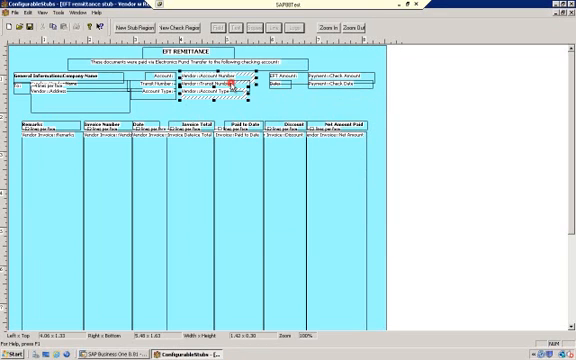
Step: Show the editing options for an item in the report's detail column section
{"action": "right_click", "coordinate": [236, 88]}
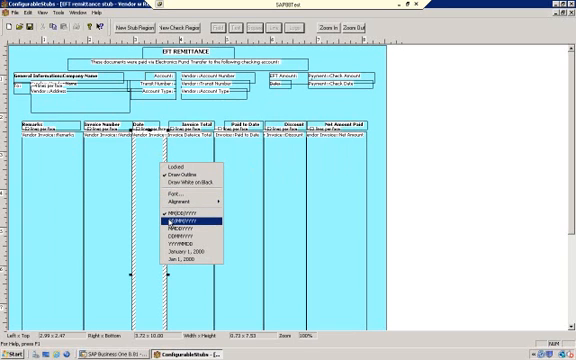
{"action": "mouse_move", "coordinate": [176, 218]}
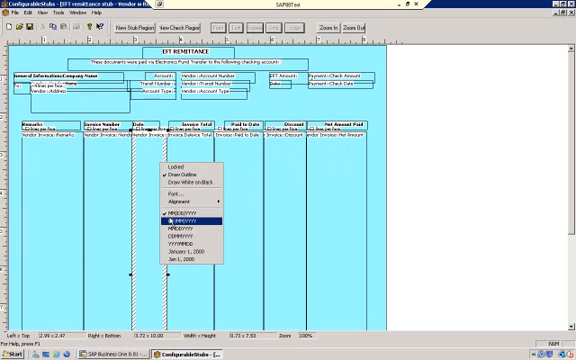